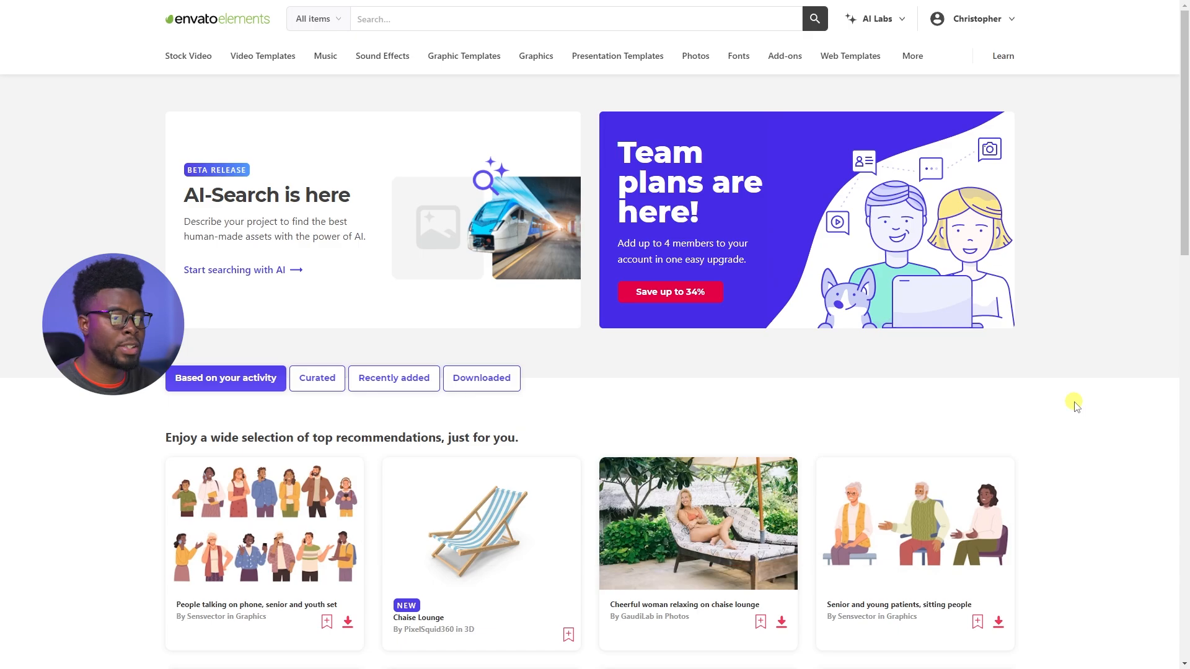
Step: Open the 3D category and scroll through its grid of 269,259 3D objects
click(912, 55)
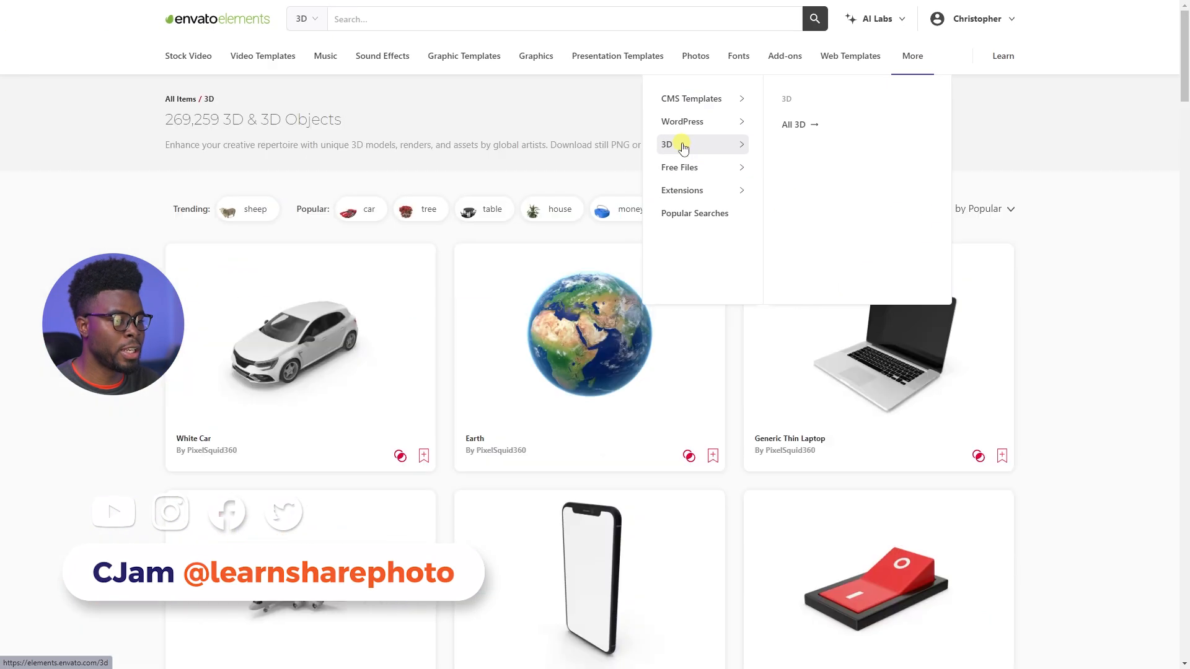
mouse_move(1026, 285)
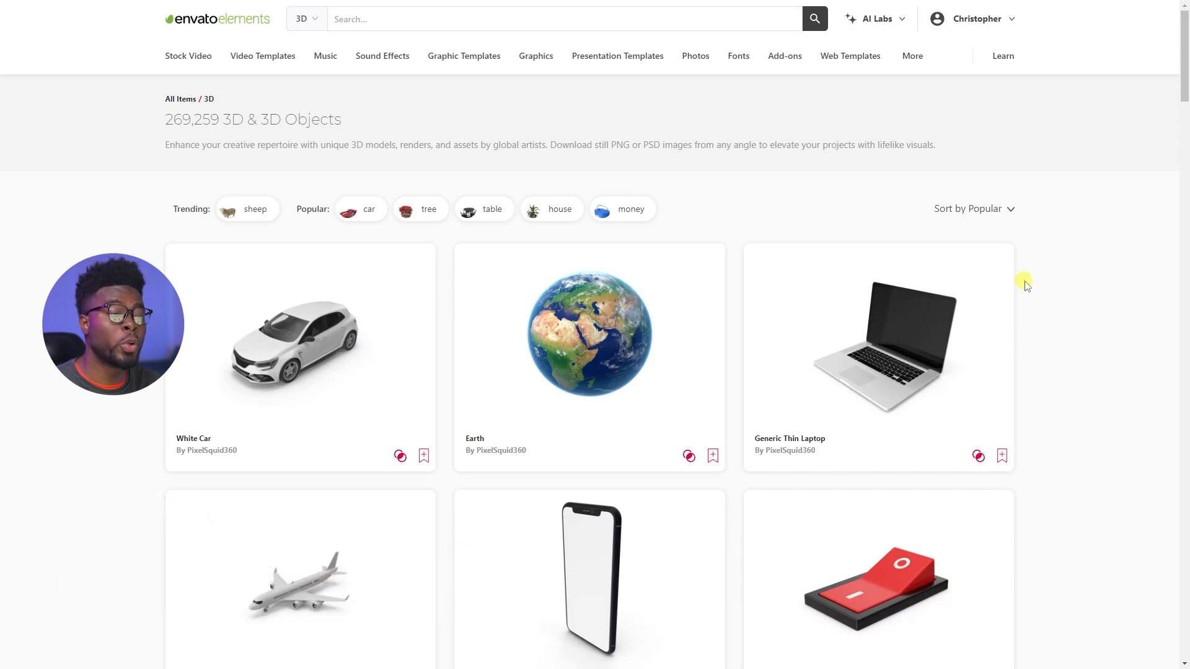
scroll(down, 3)
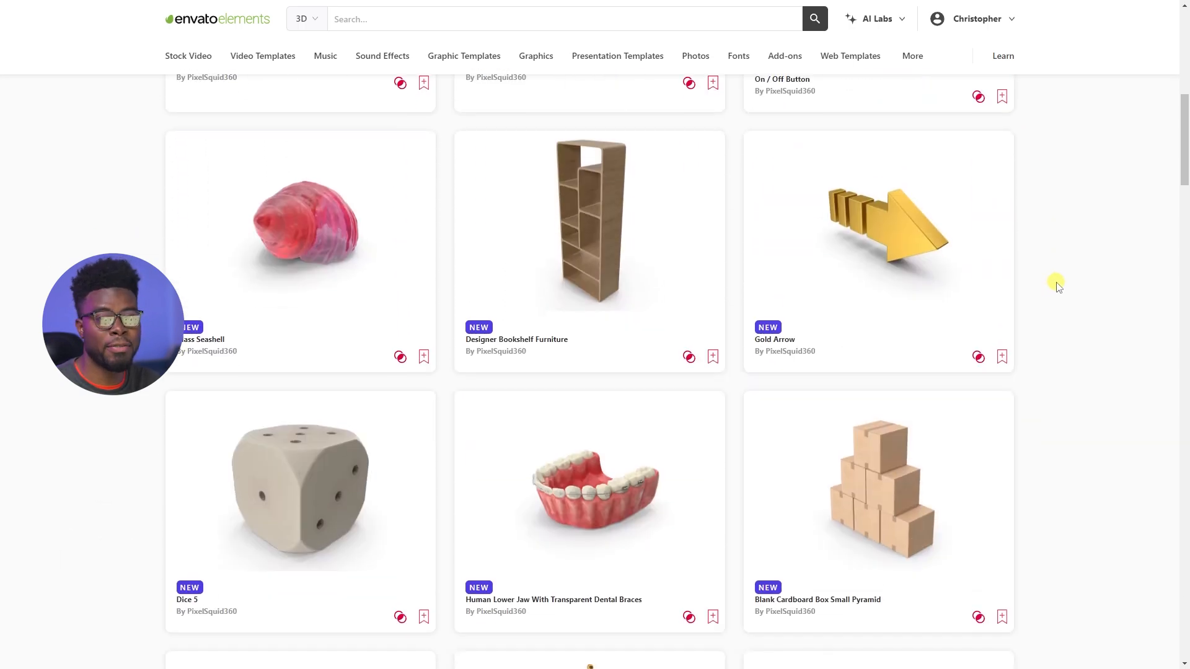
scroll(up, 3)
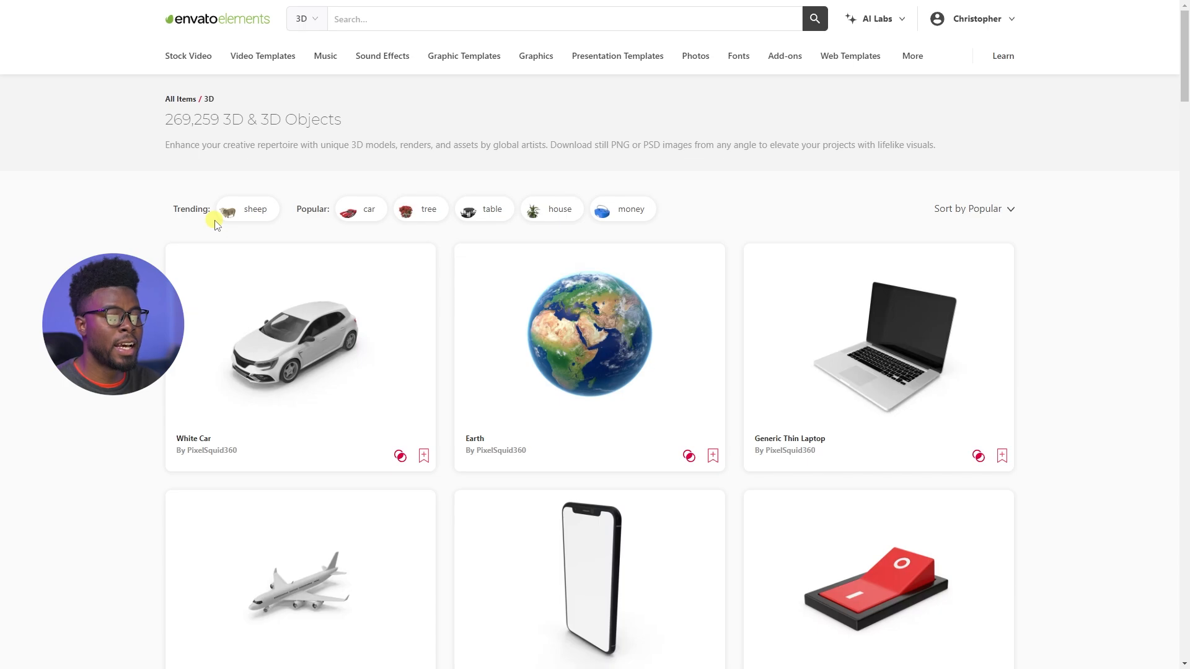
scroll(down, 3)
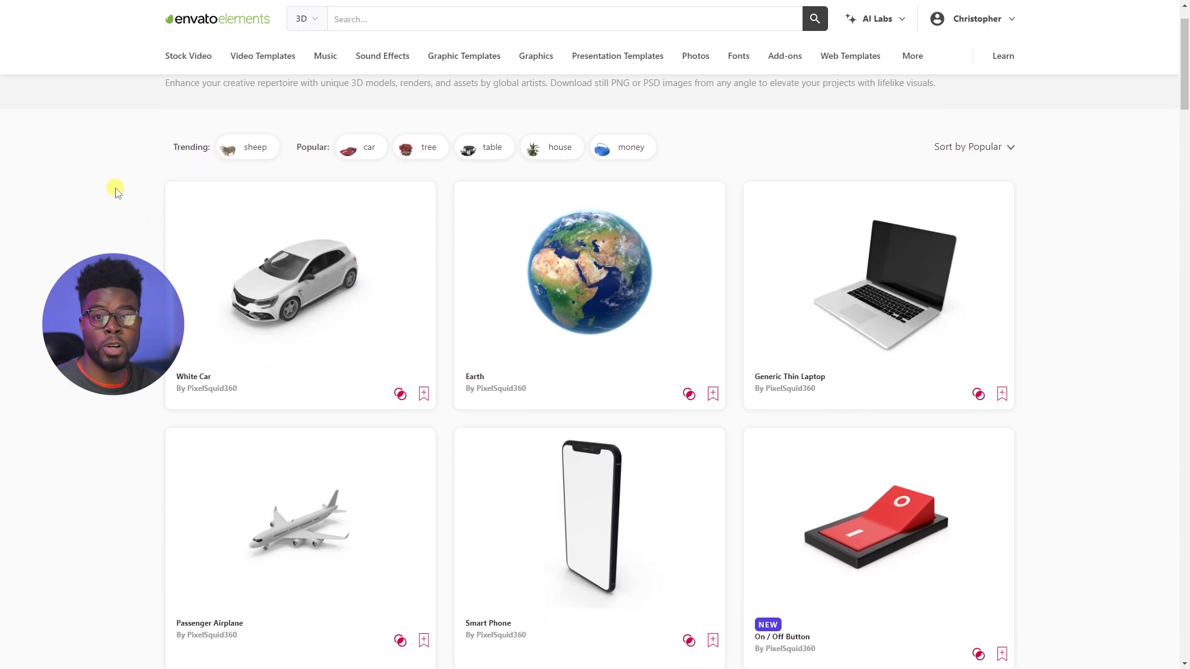
mouse_move(609, 281)
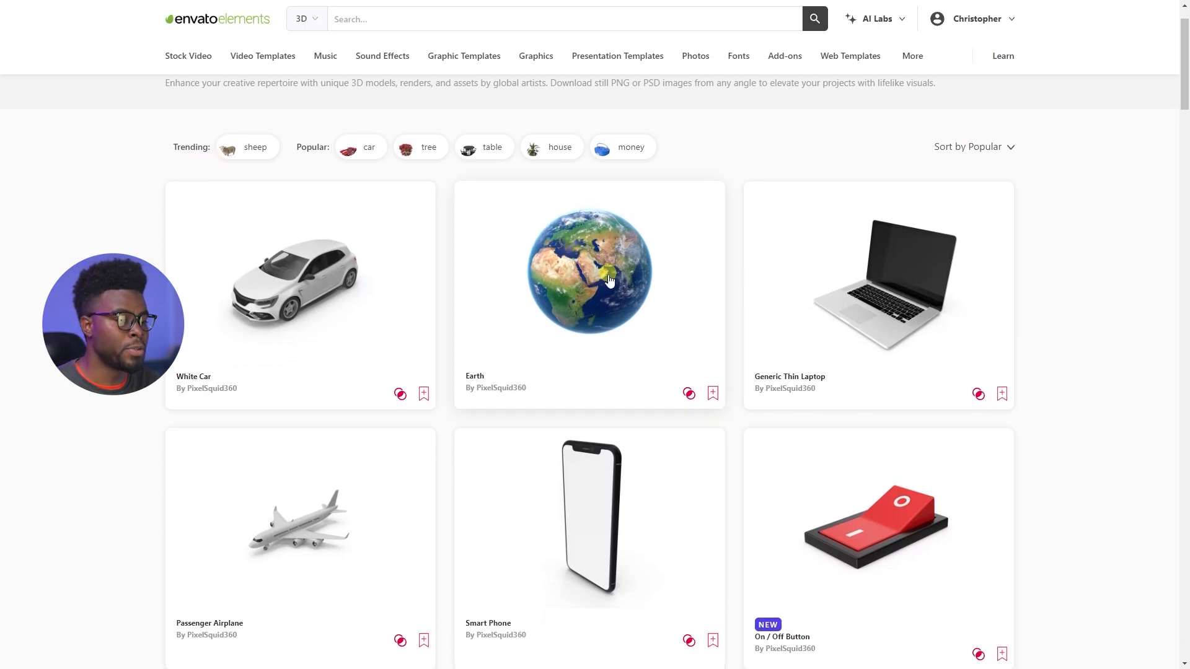
Step: Open the Earth model's View 360 Render and drag the globe to center Africa and Europe
click(607, 279)
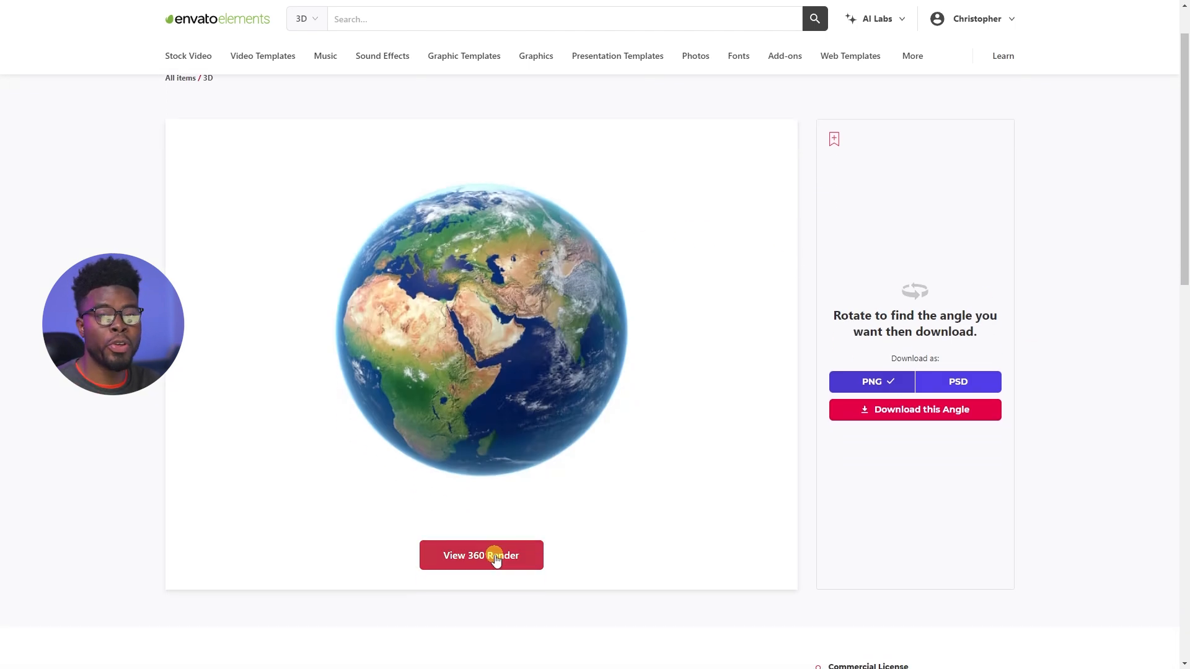
click(494, 555)
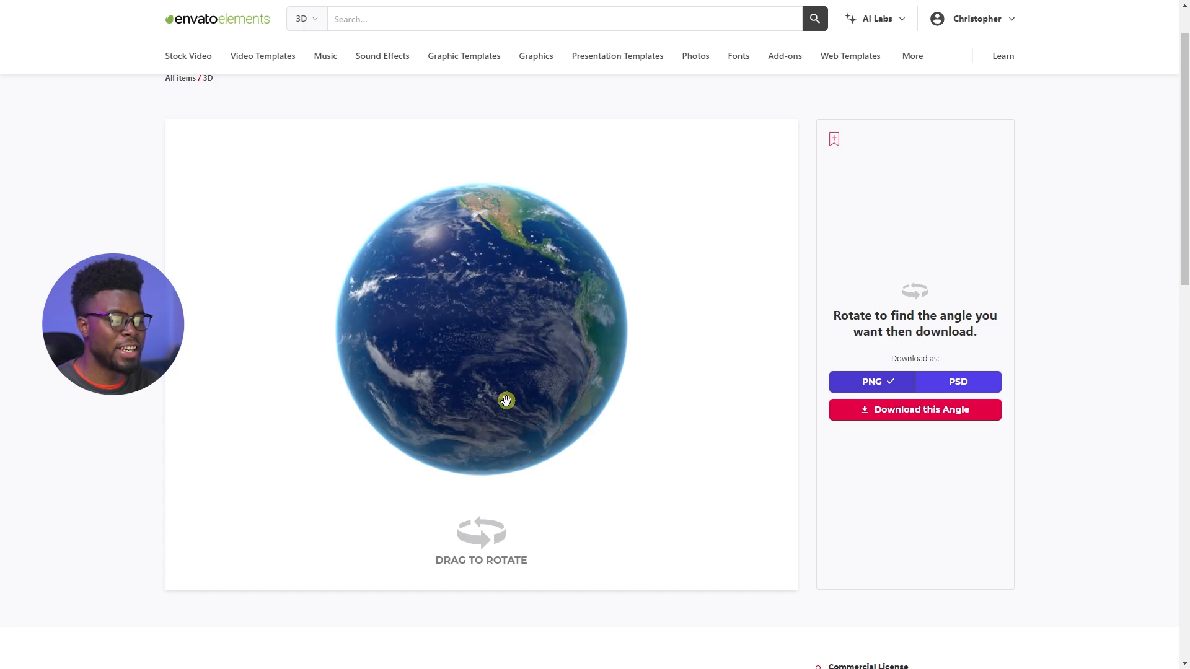
drag(507, 399, 531, 394)
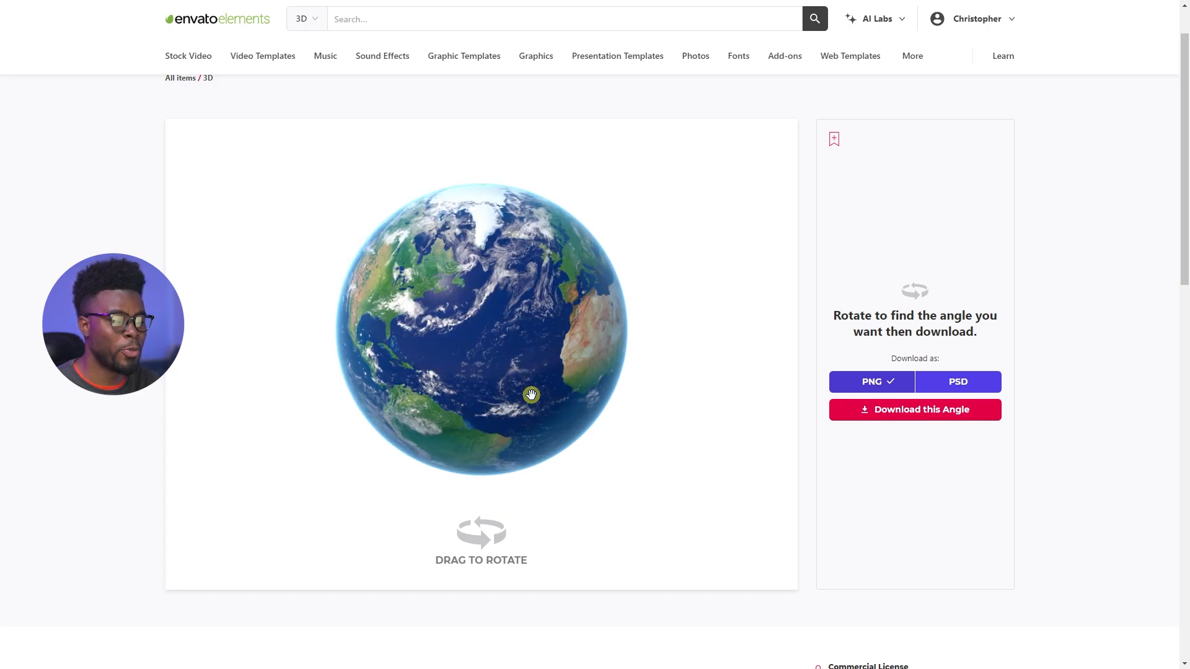
drag(531, 394, 528, 363)
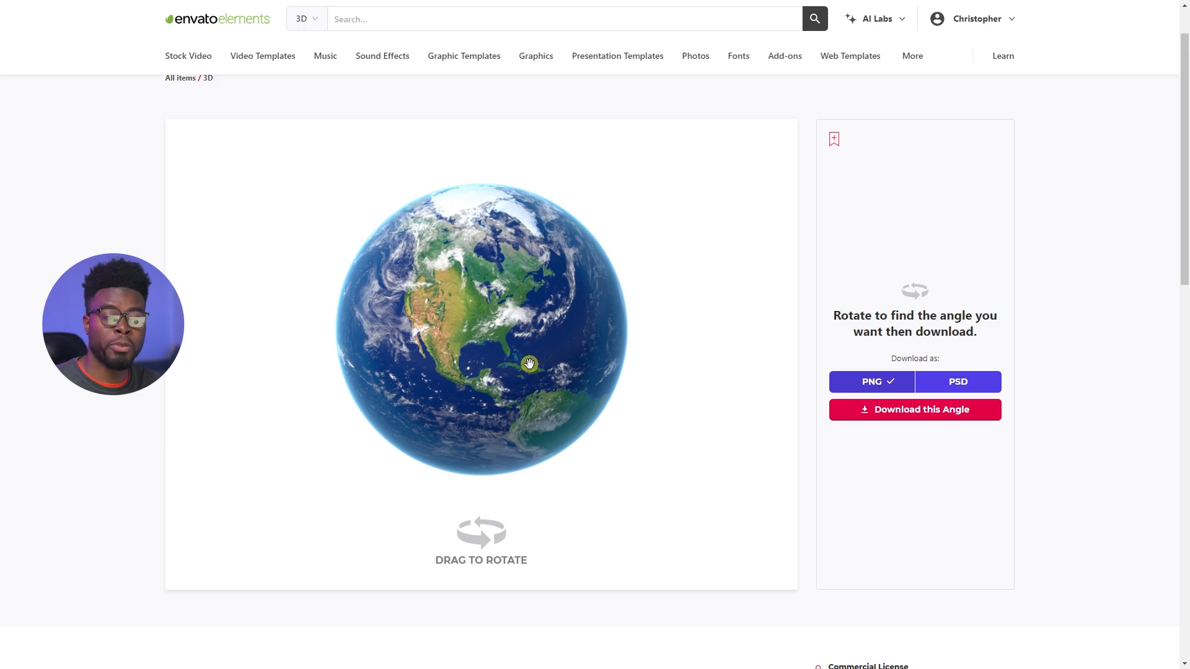
drag(529, 363, 517, 324)
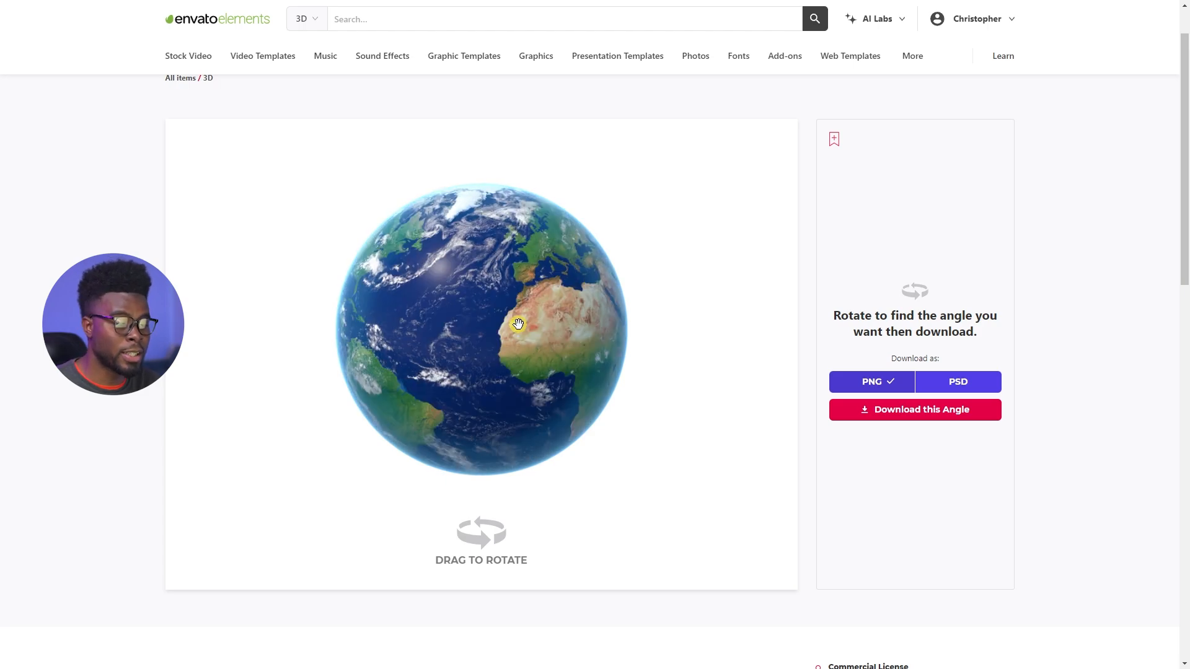
drag(519, 325, 477, 327)
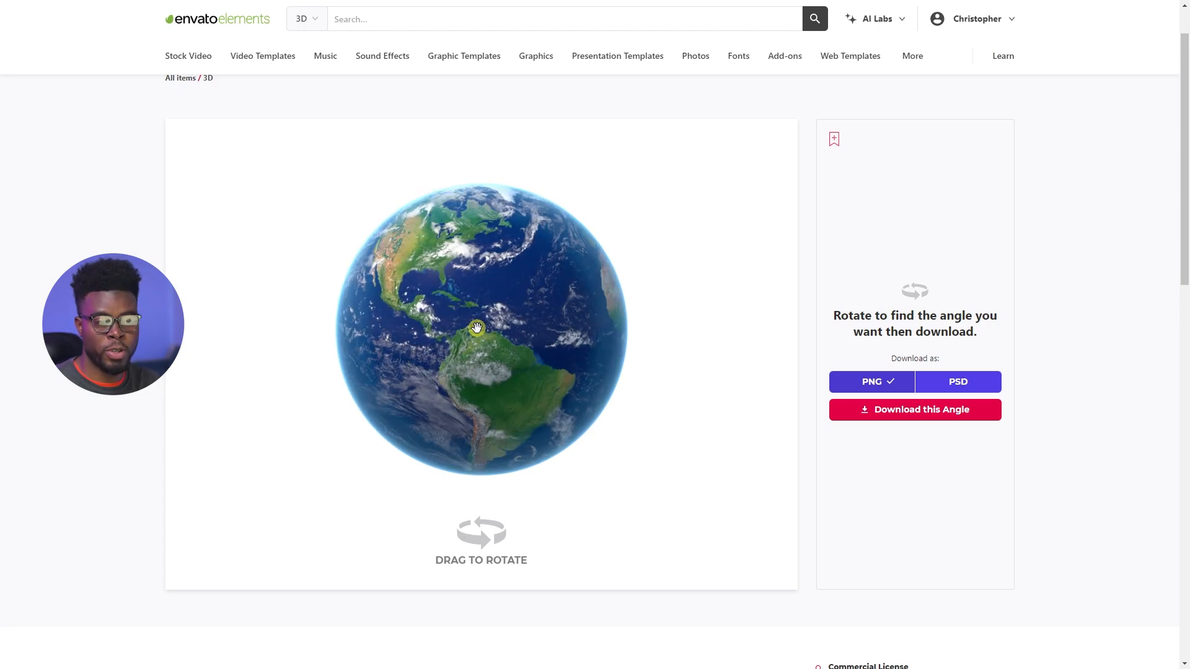
drag(476, 328, 565, 316)
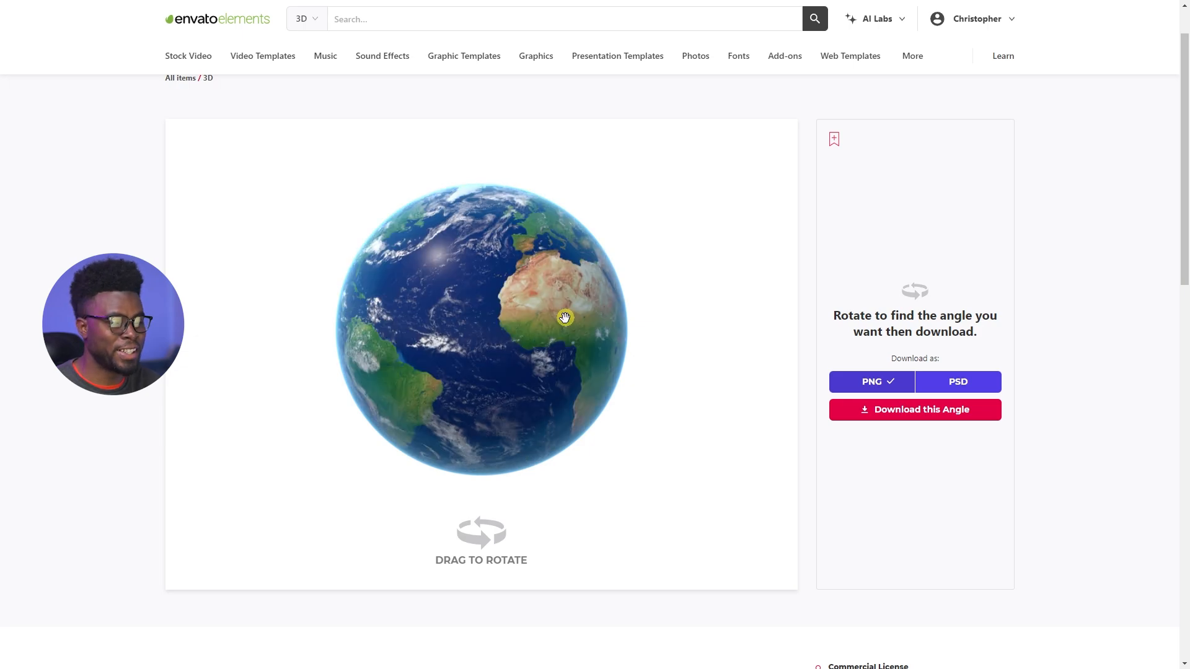
drag(565, 318, 528, 313)
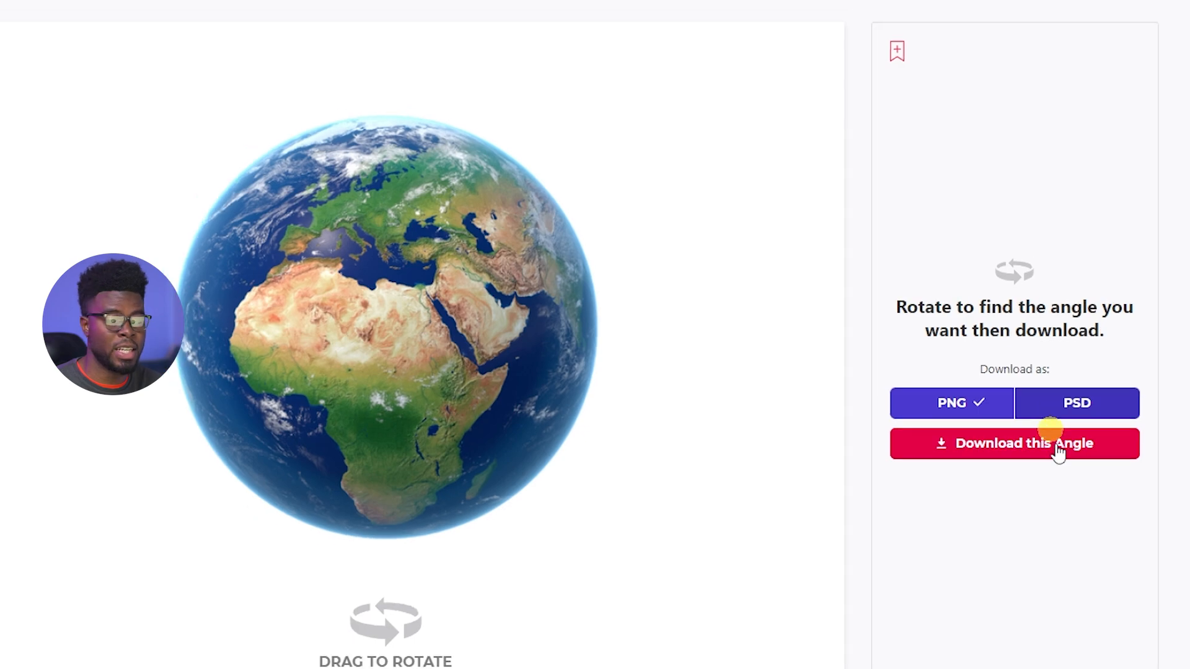
Step: Download the Earth at this angle into a new project named 'Globe Project Sample'
click(1014, 444)
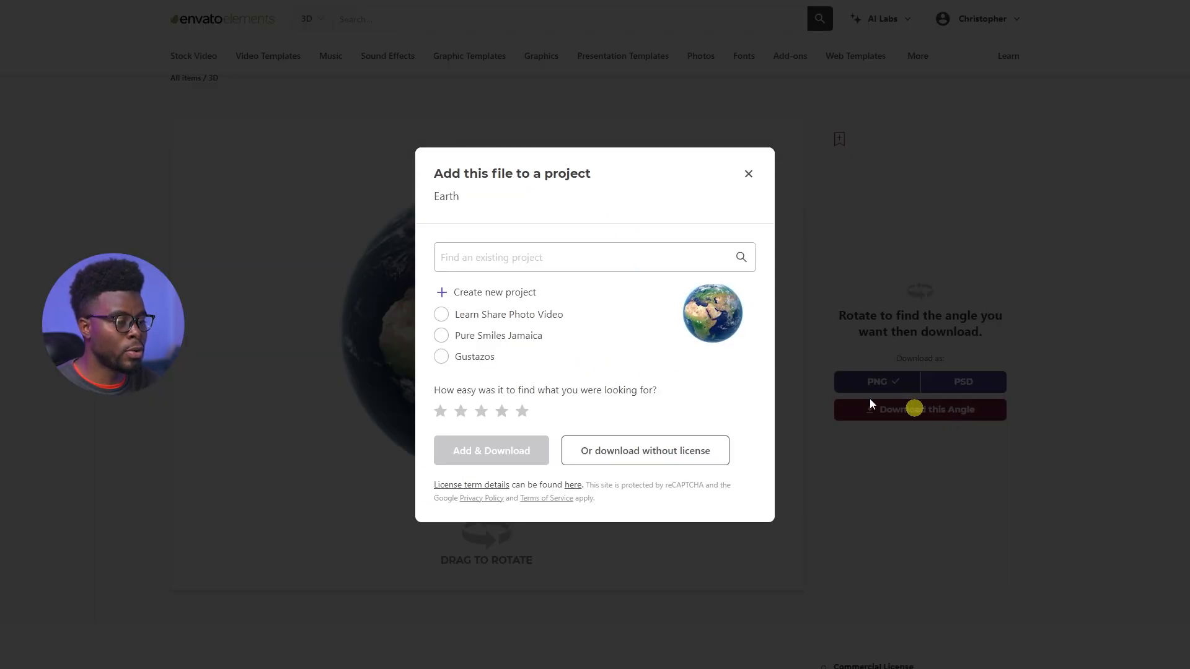
click(441, 314)
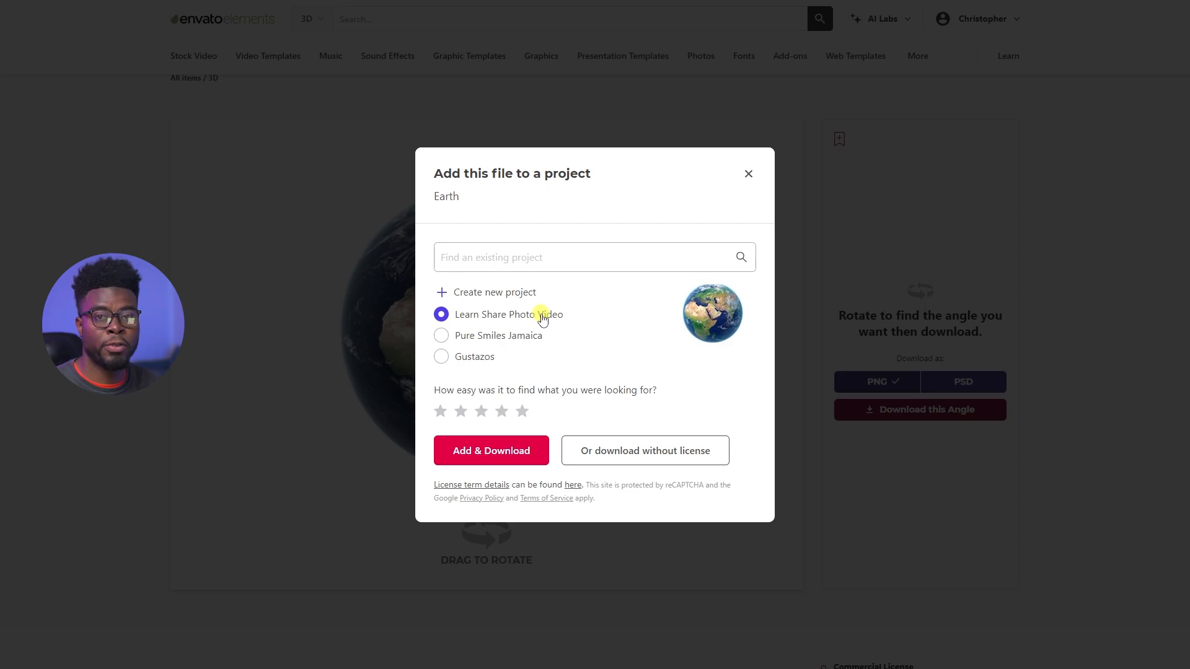
click(560, 258)
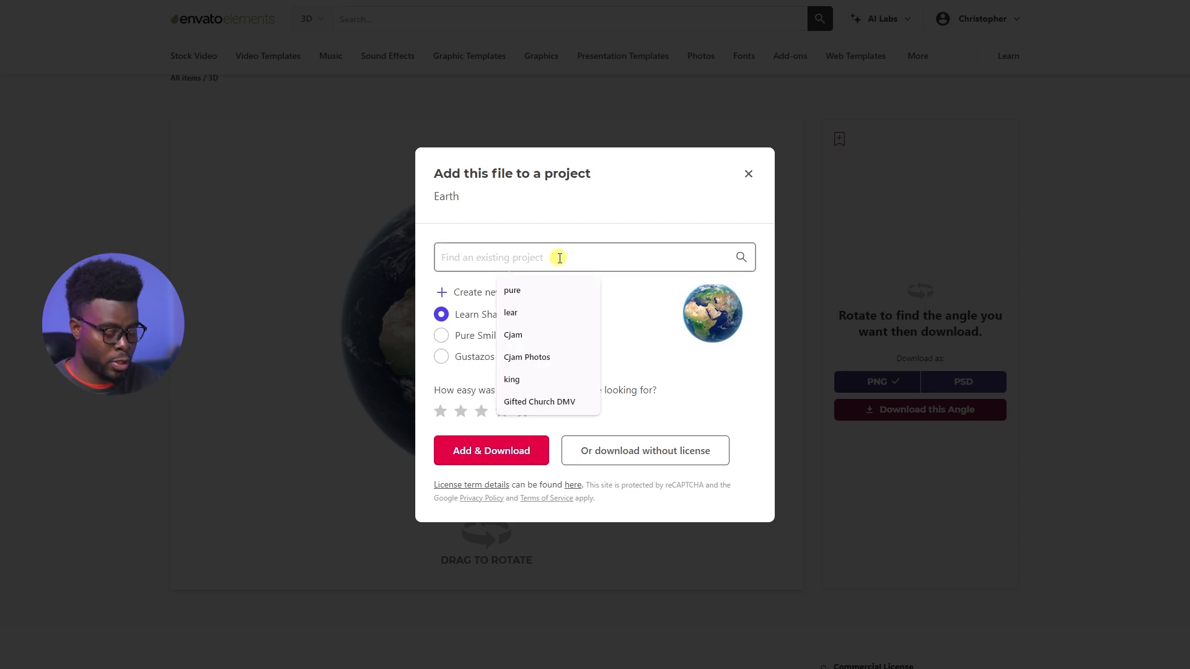
text(Globe Project Sample)
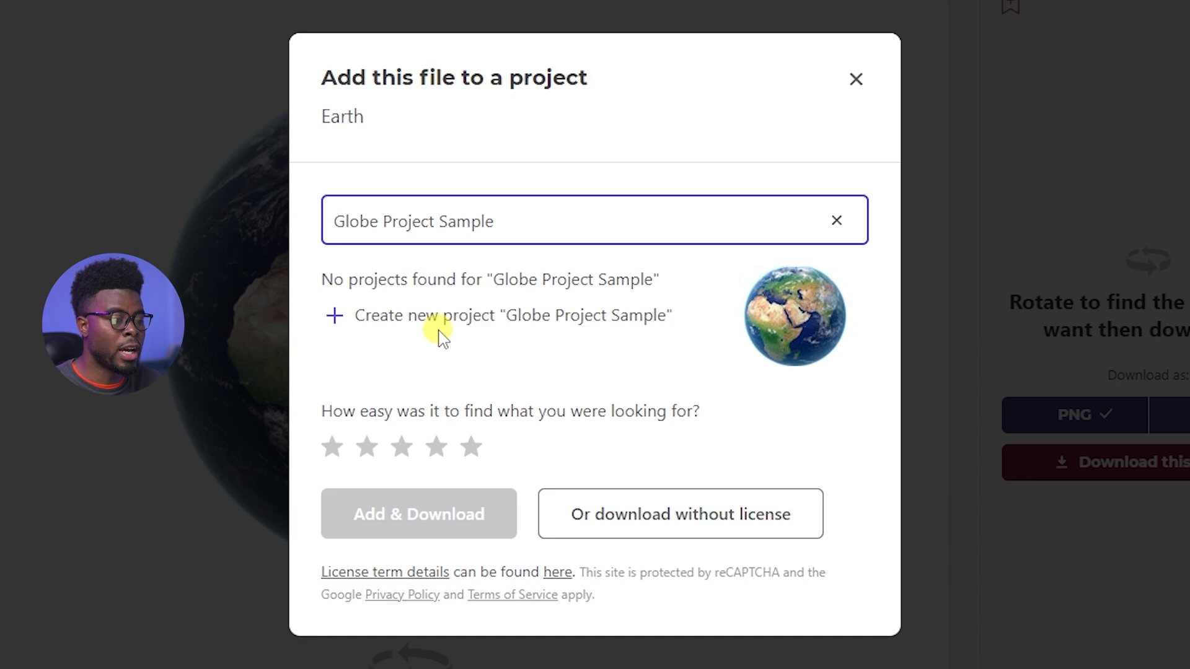
click(443, 316)
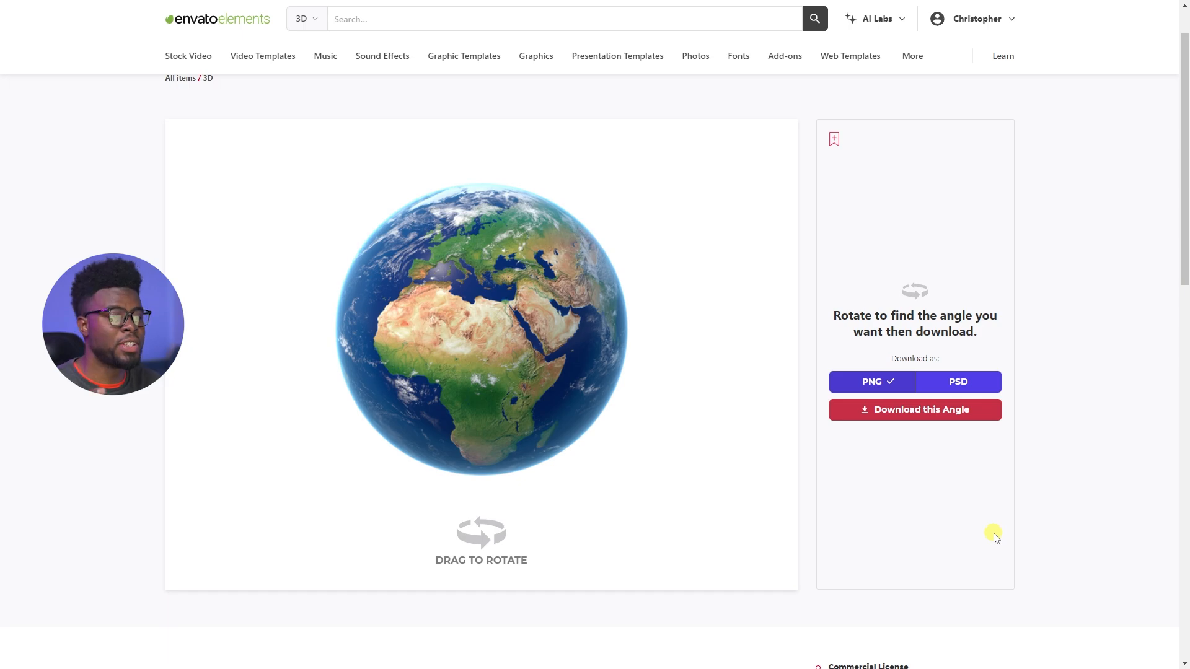
mouse_move(991, 528)
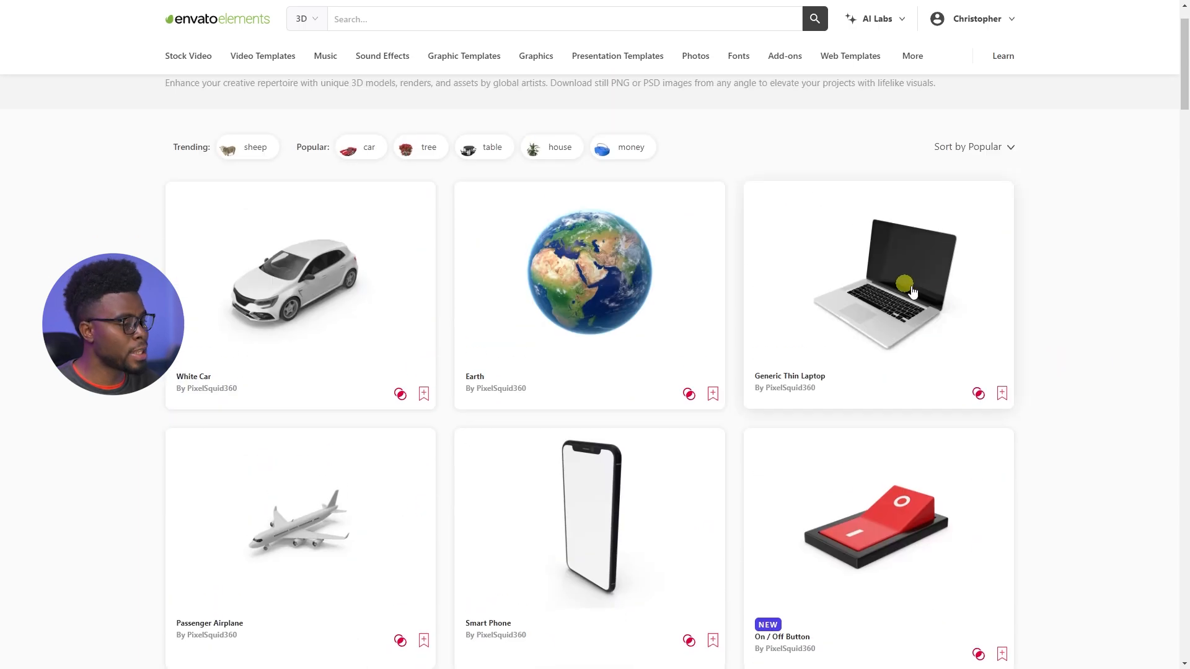
Step: Scroll the 3D results toward the Generic Thin Laptop listing
scroll(down, 3)
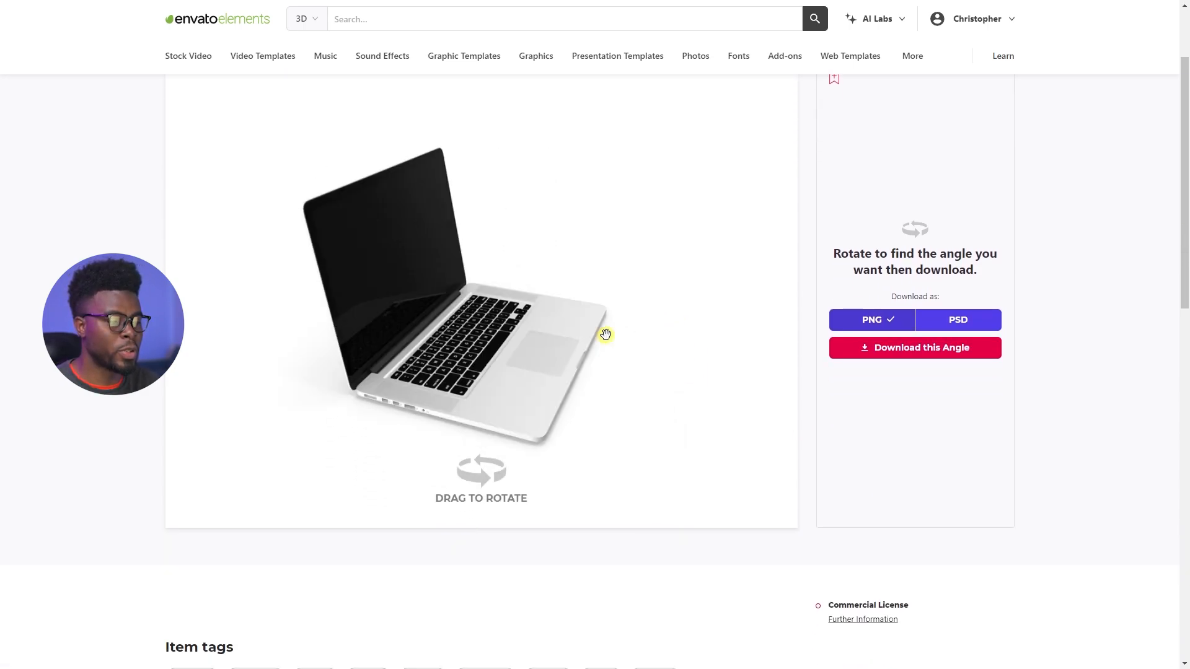
Step: Drag the laptop render through side, top-down and opposite-side angles, ending straight-on from the front
drag(606, 335, 564, 280)
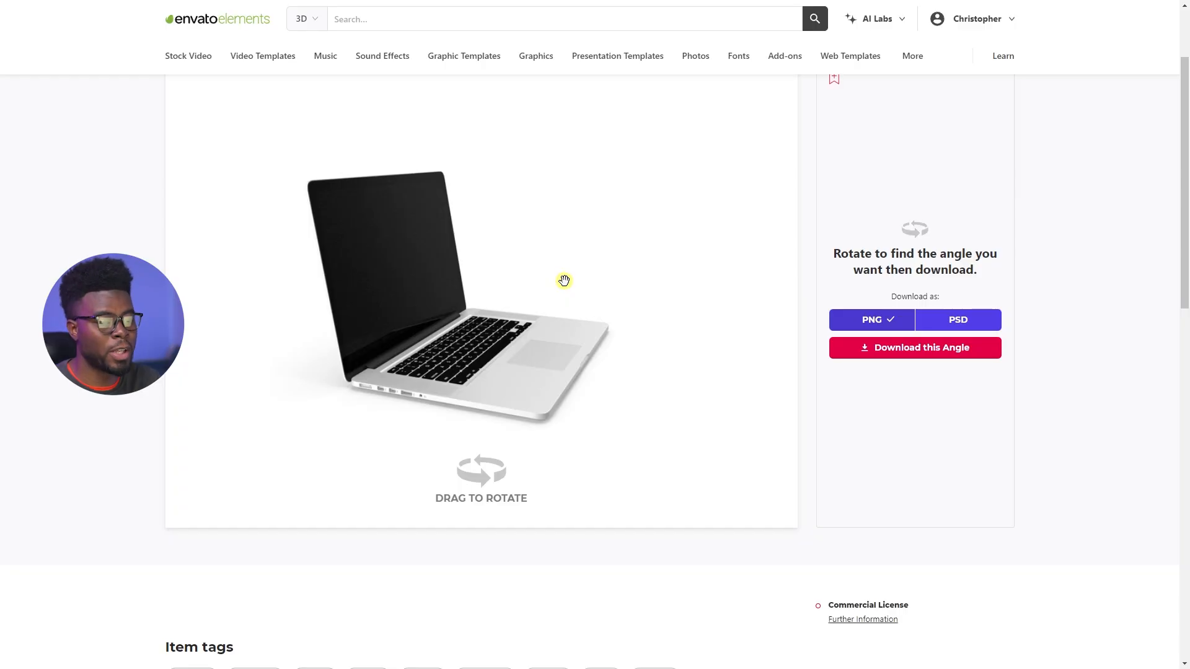
mouse_move(552, 291)
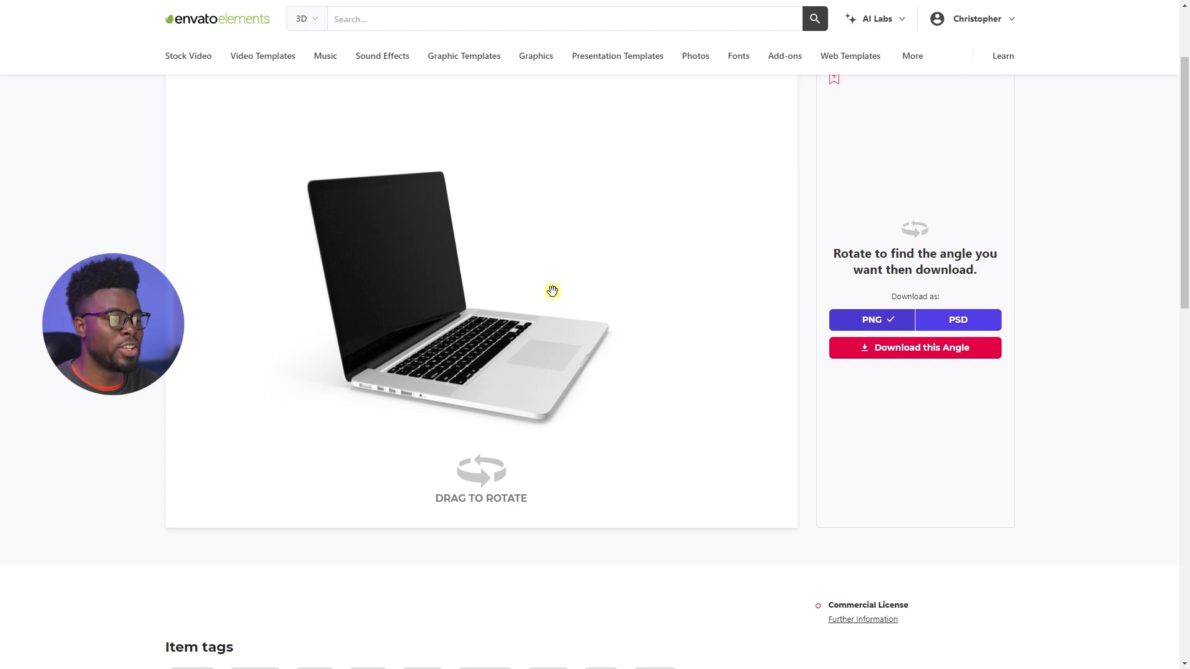
drag(554, 291, 605, 287)
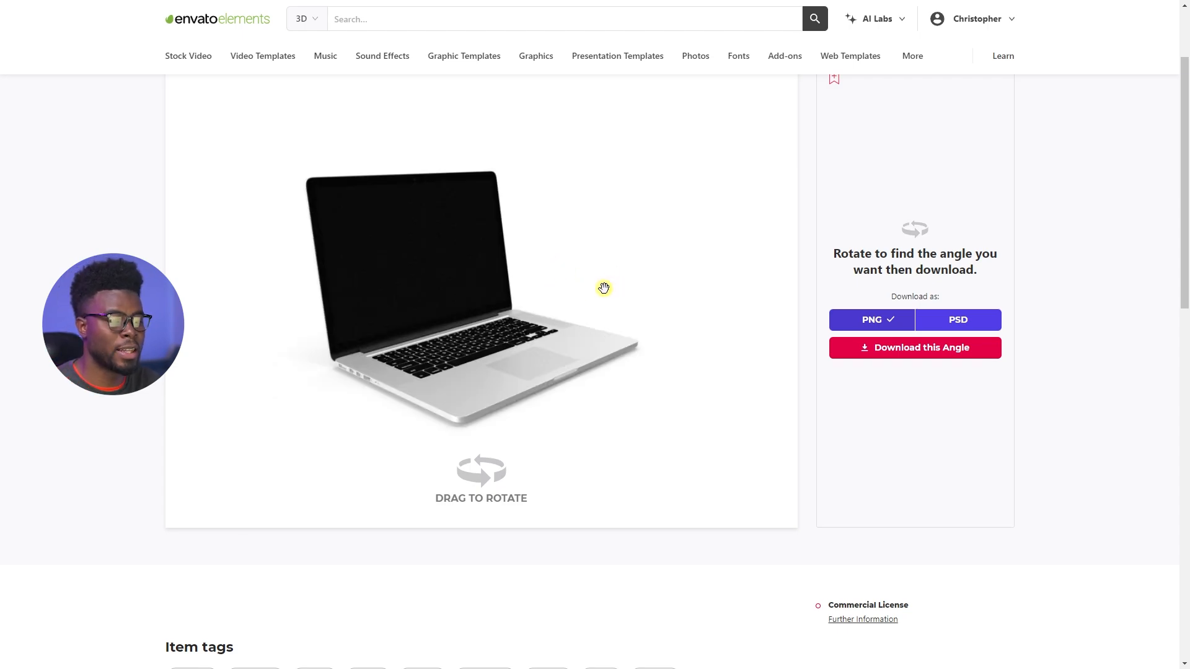
drag(603, 288, 565, 278)
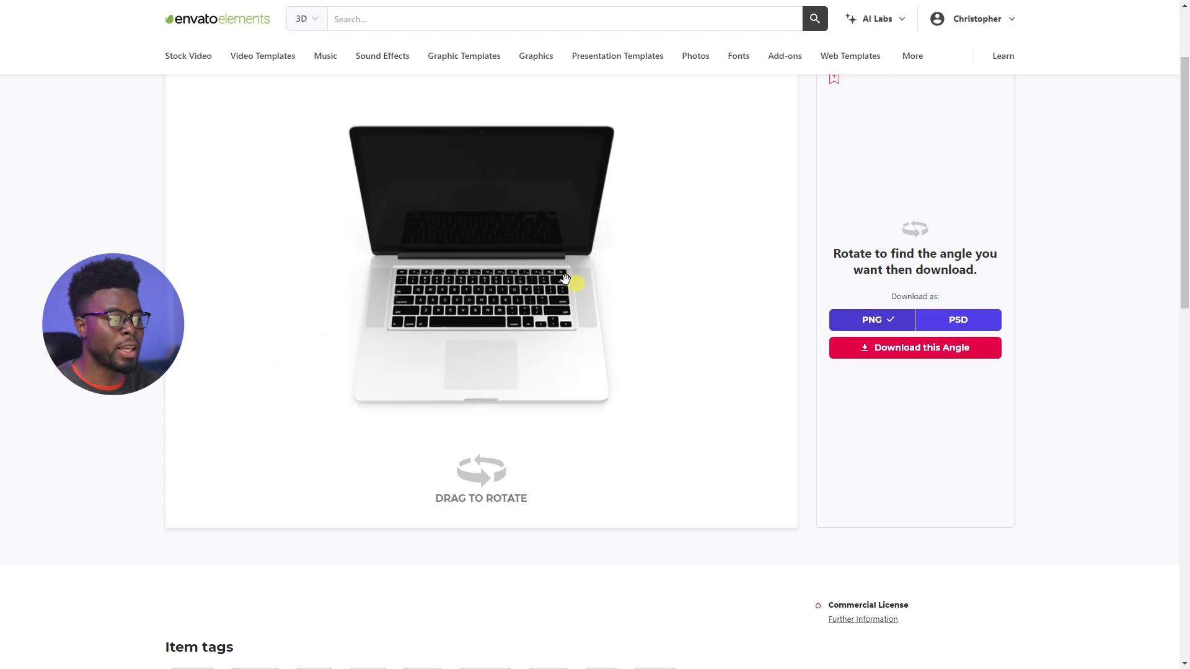
drag(573, 283, 513, 212)
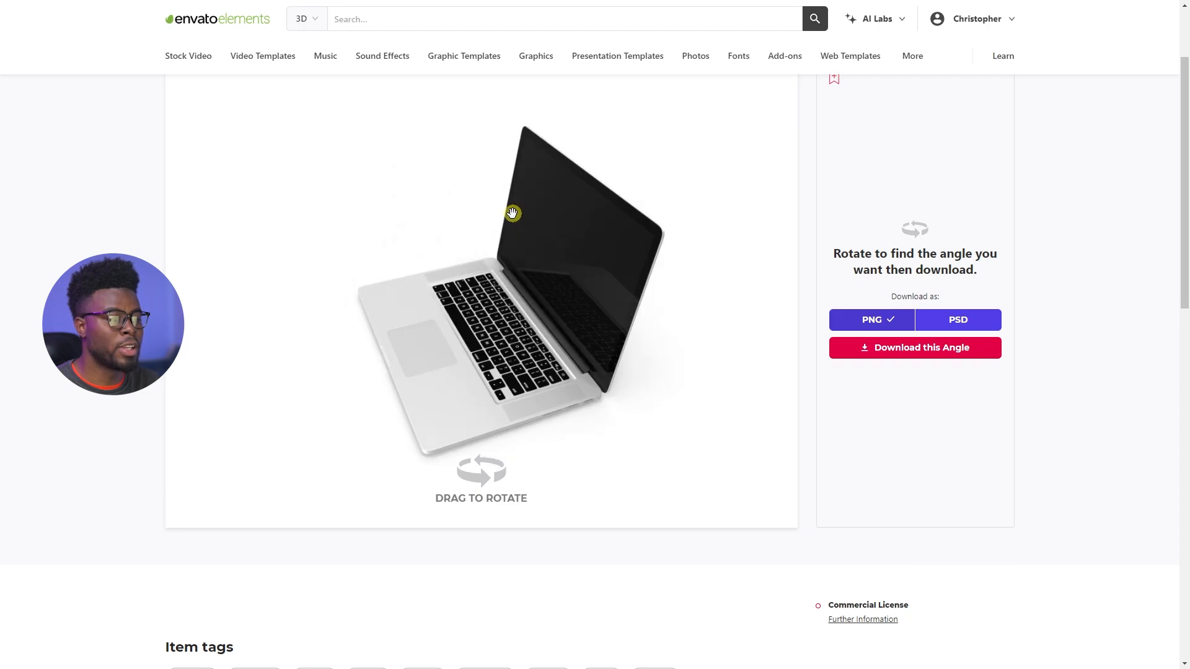
drag(513, 213, 516, 215)
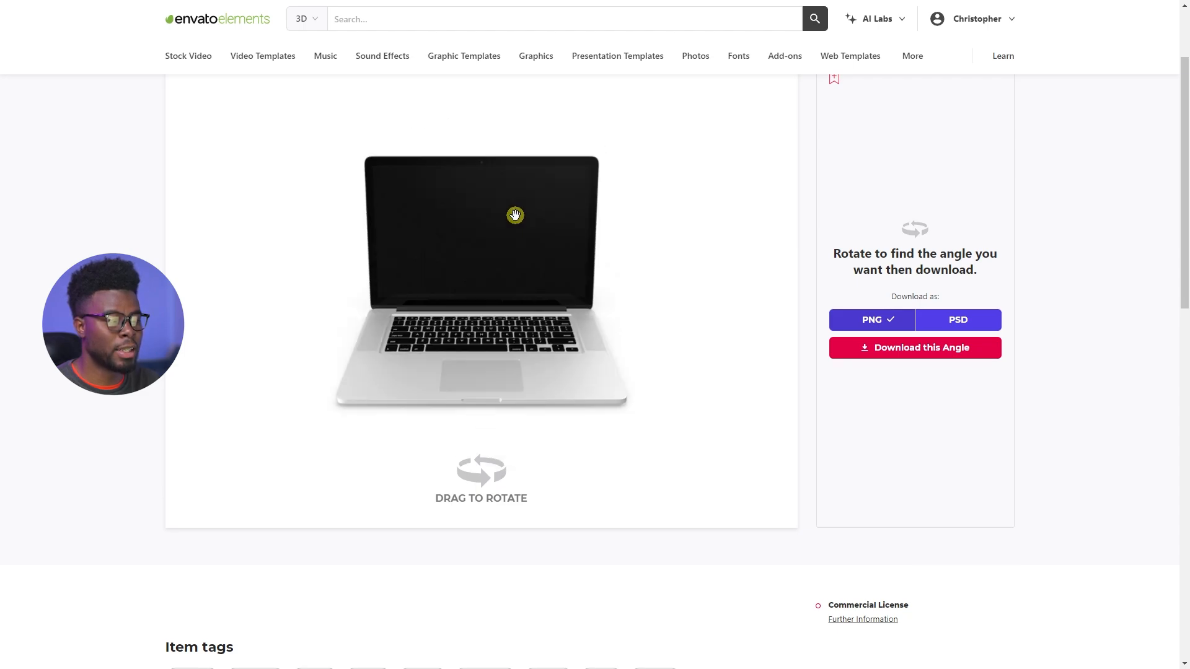
drag(515, 215, 510, 227)
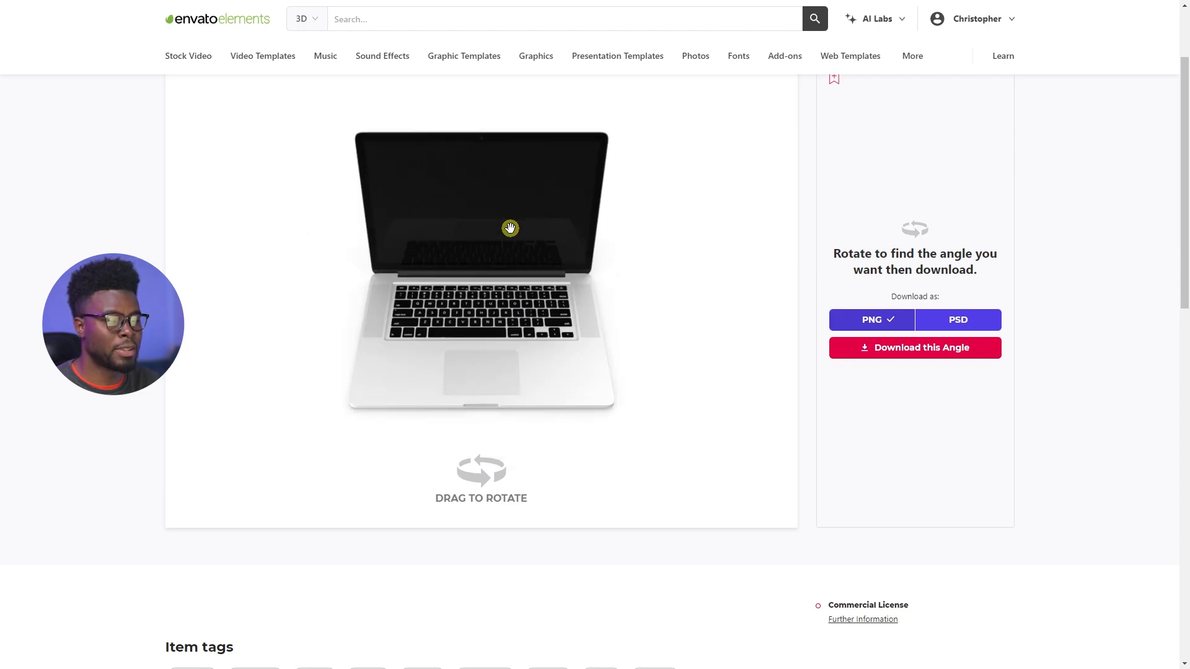
drag(510, 227, 513, 200)
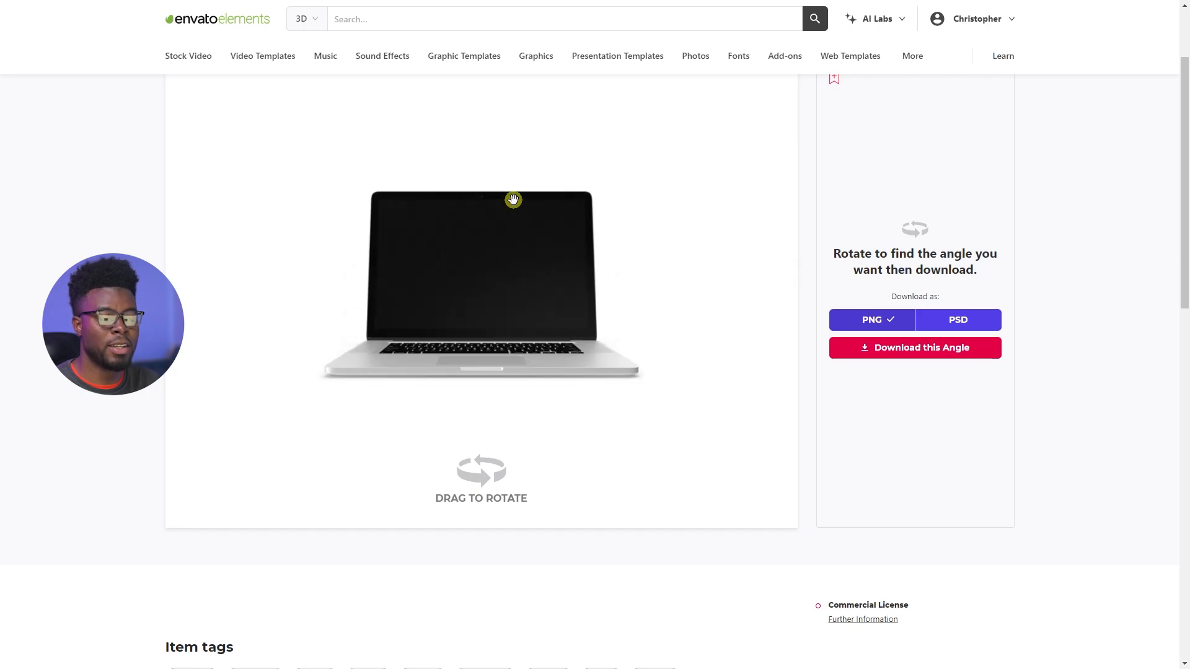